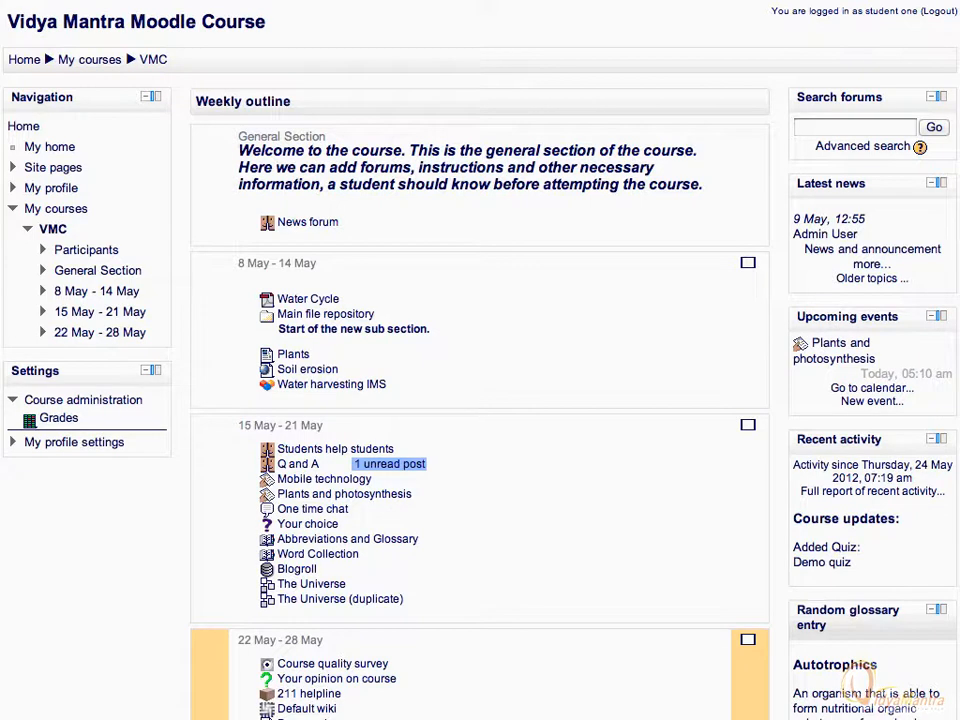
- Open the Demo quiz from the course page and choose 'Attempt quiz now'
scroll("down", 3)
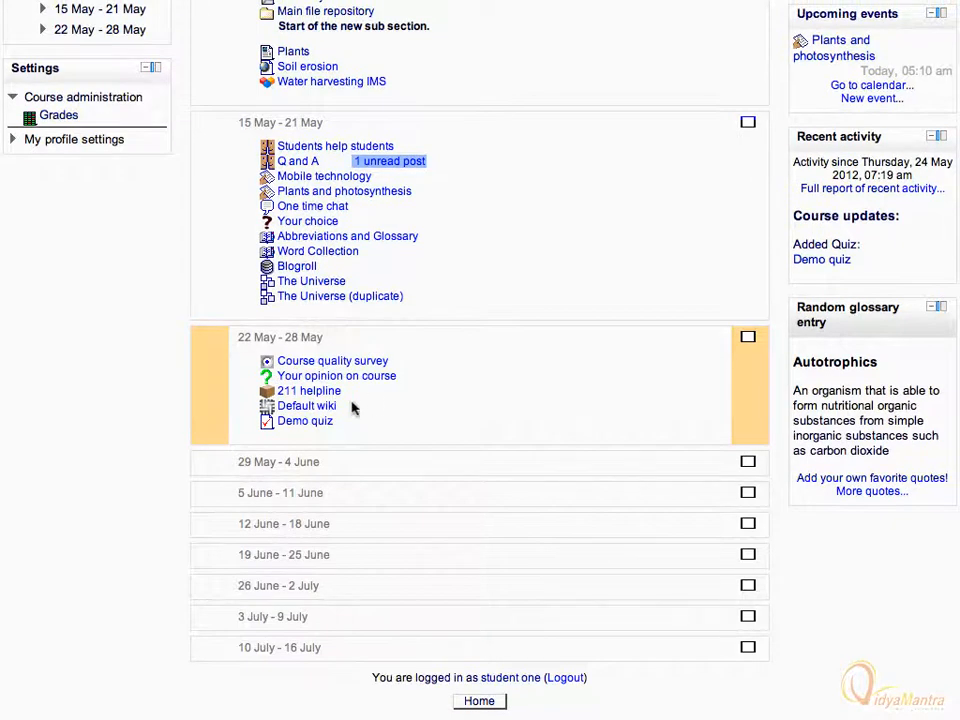
left_click(304, 420)
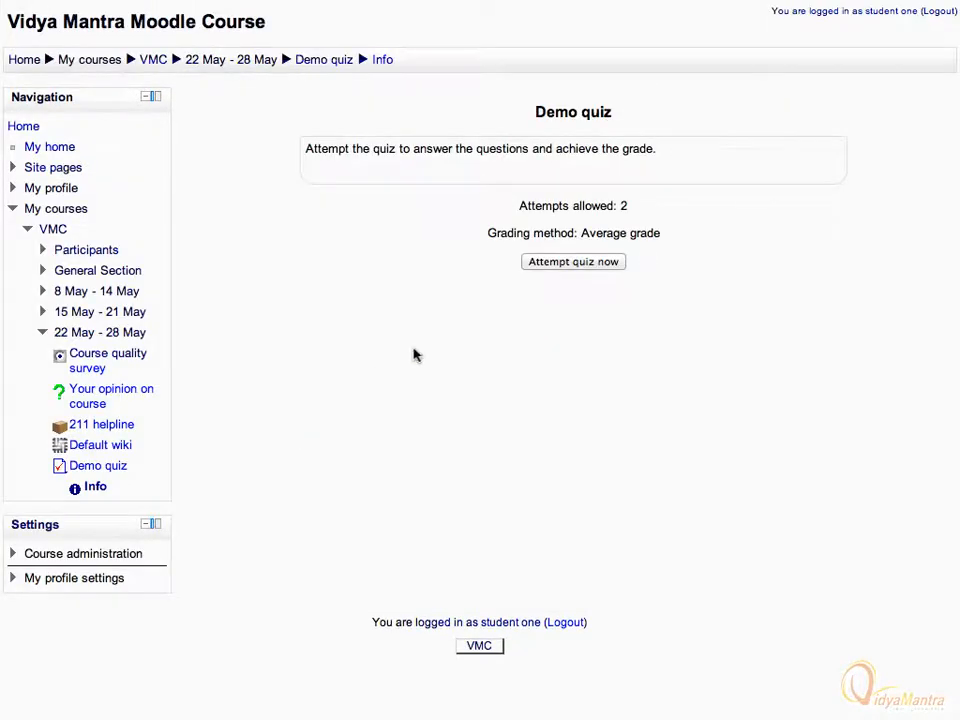
left_click(572, 260)
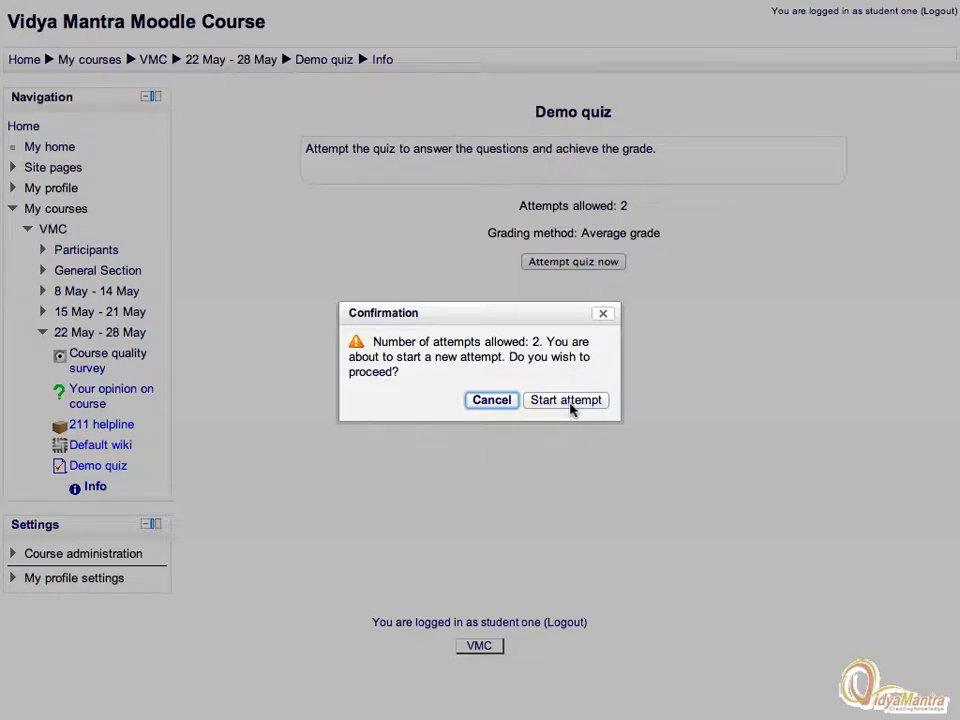
- Start the attempt, answer 'Sun' for question 1 and write the essay for question 2
left_click(564, 400)
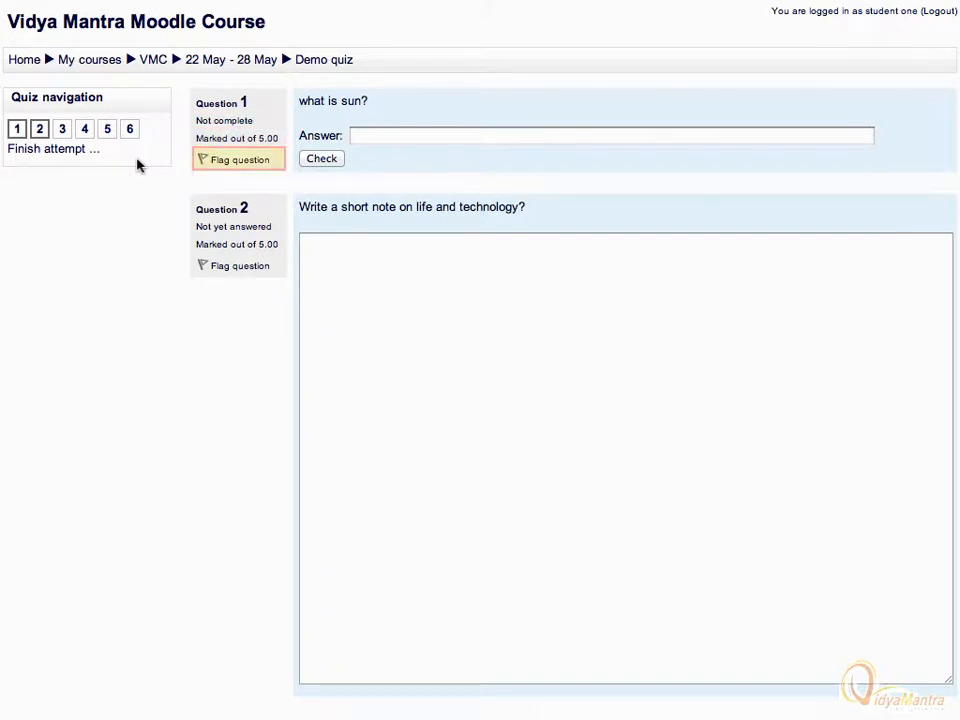
left_click(238, 160)
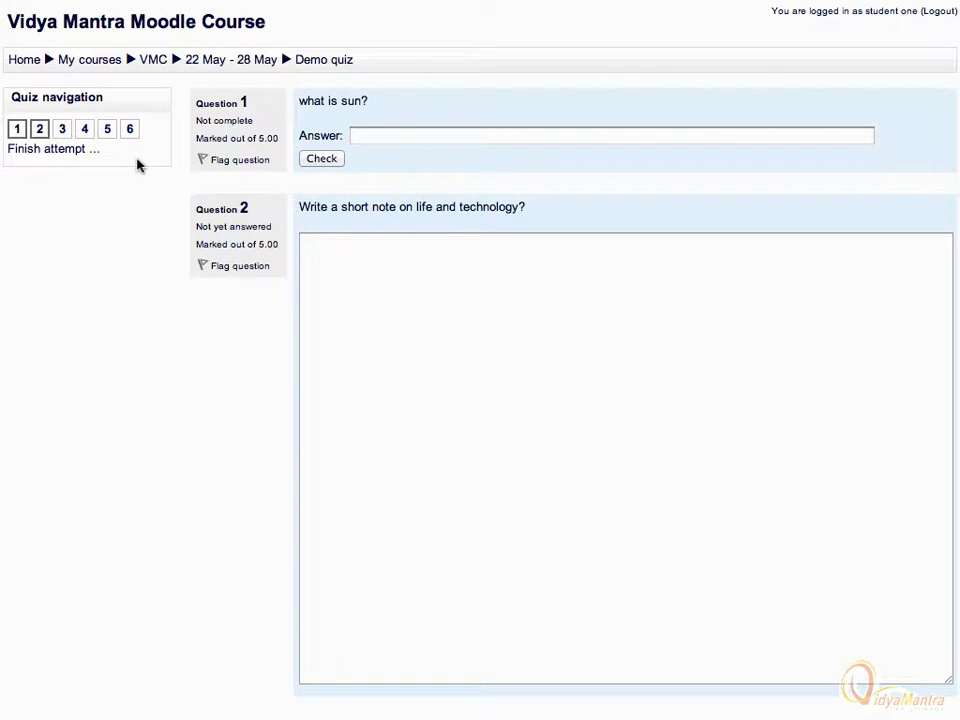
type("Sun")
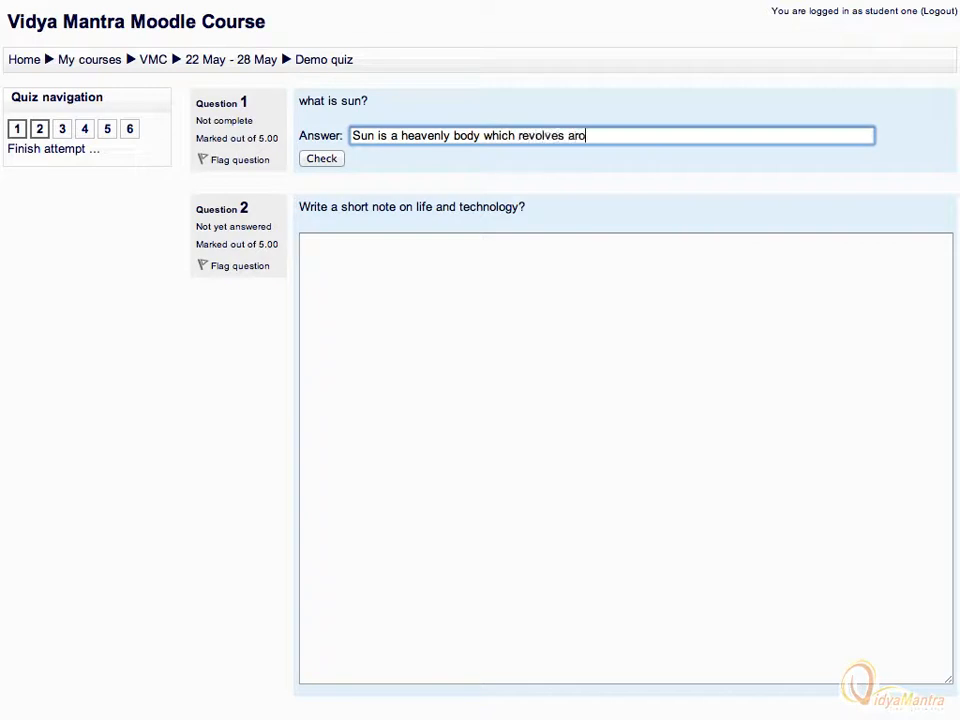
type("und the earth.")
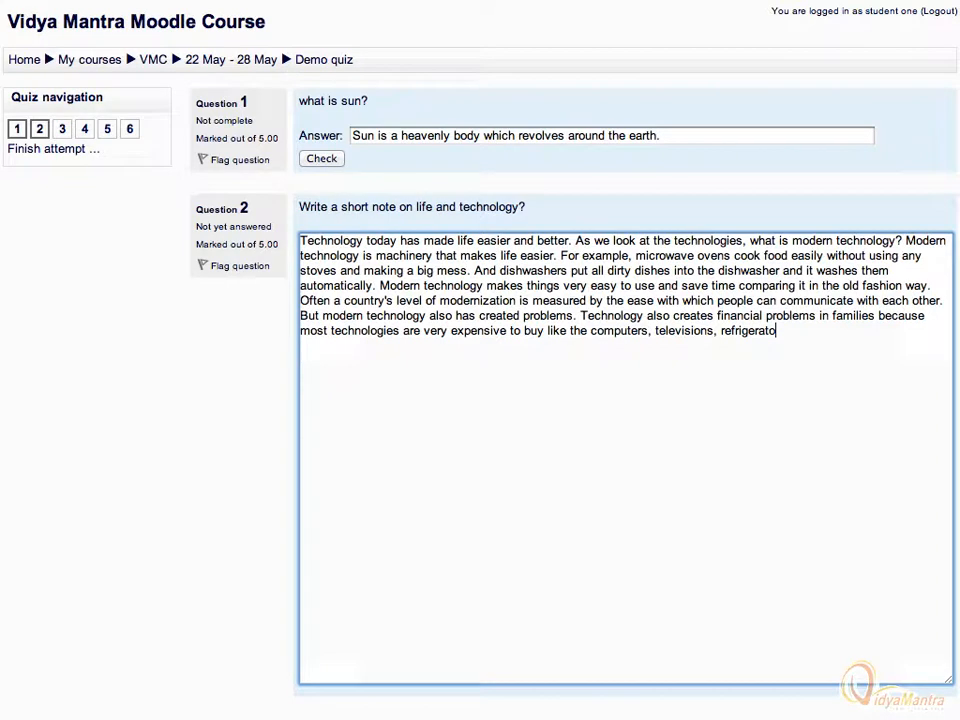
scroll("down", 3)
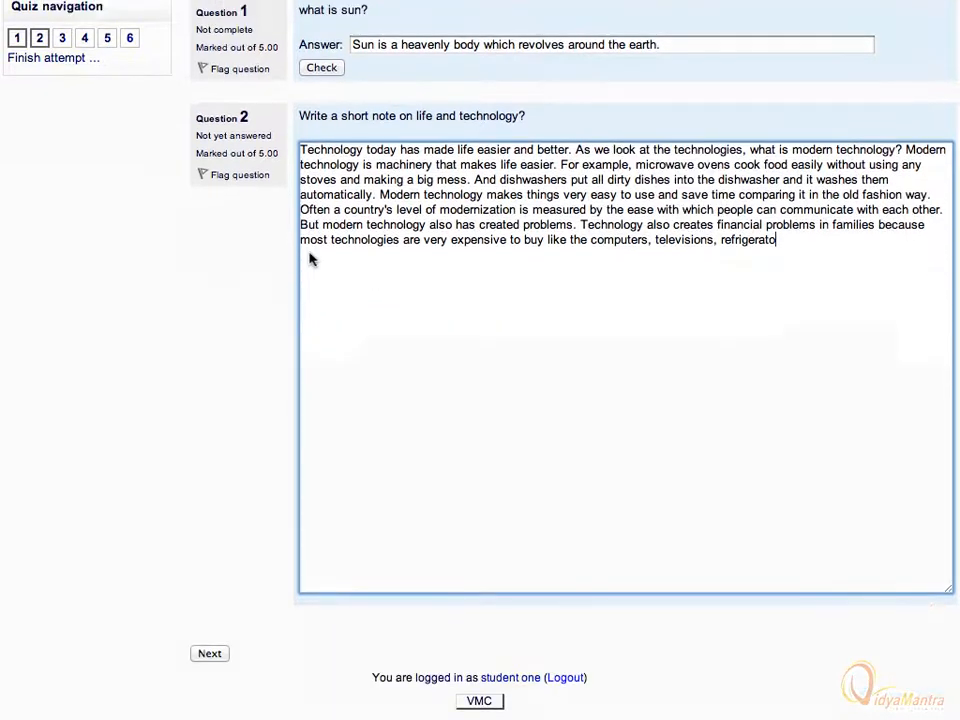
mouse_move(208, 652)
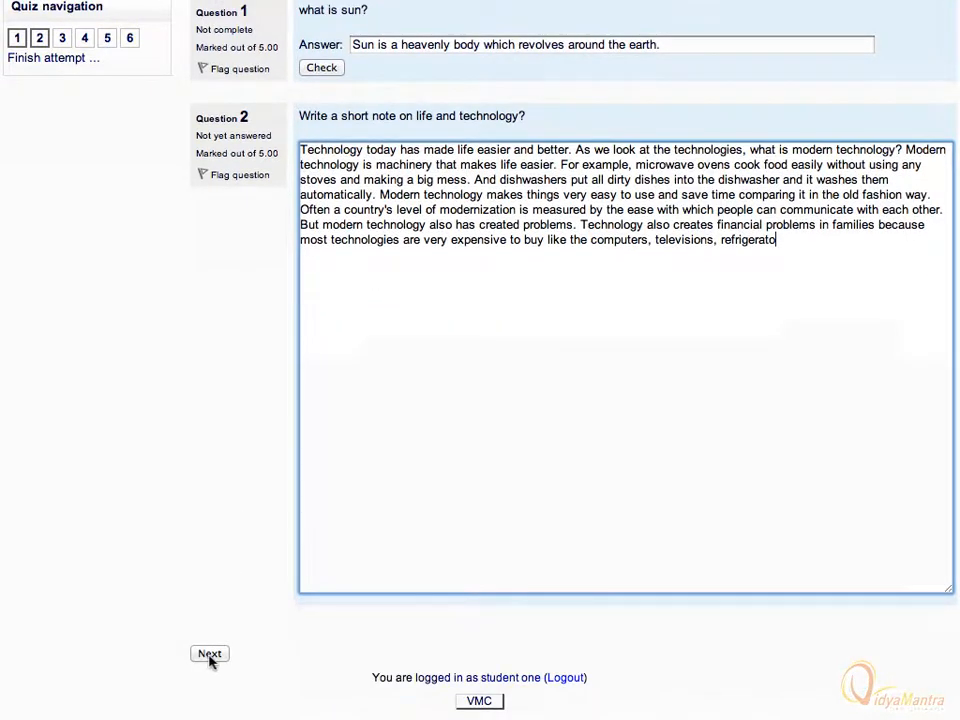
- Answer True to the apple question and 7.1 for question 4, moving to the next page
left_click(208, 652)
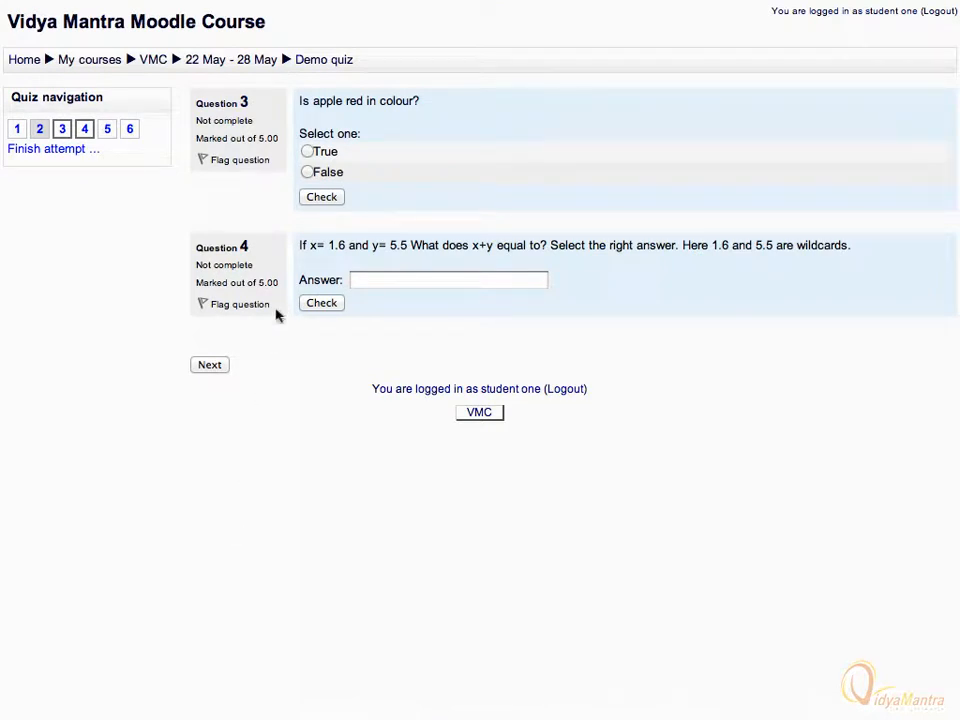
left_click(308, 152)
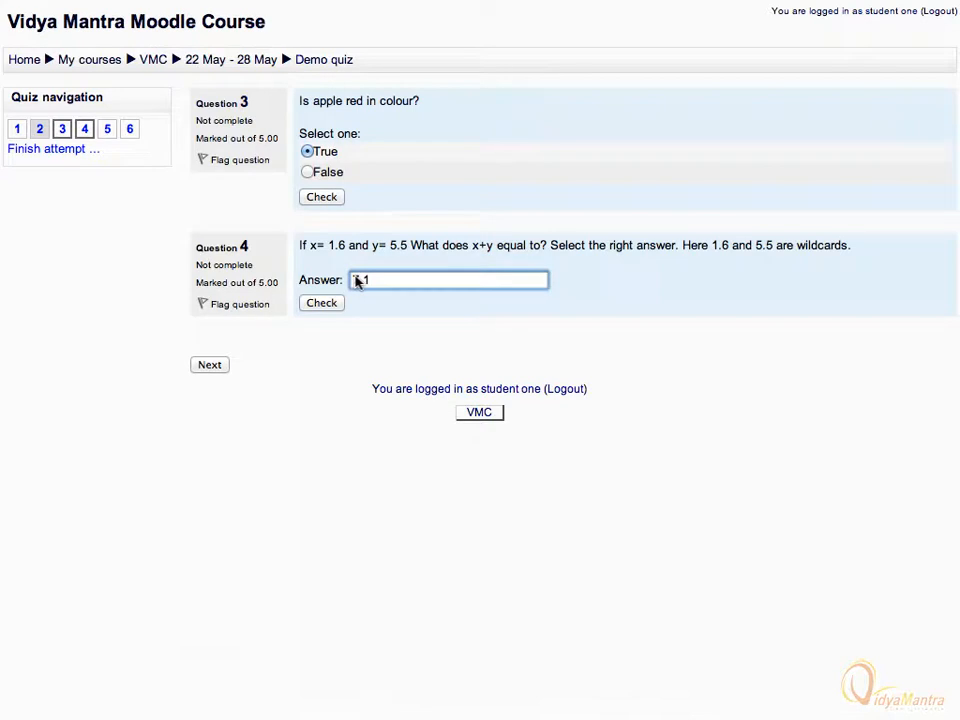
type("7.1")
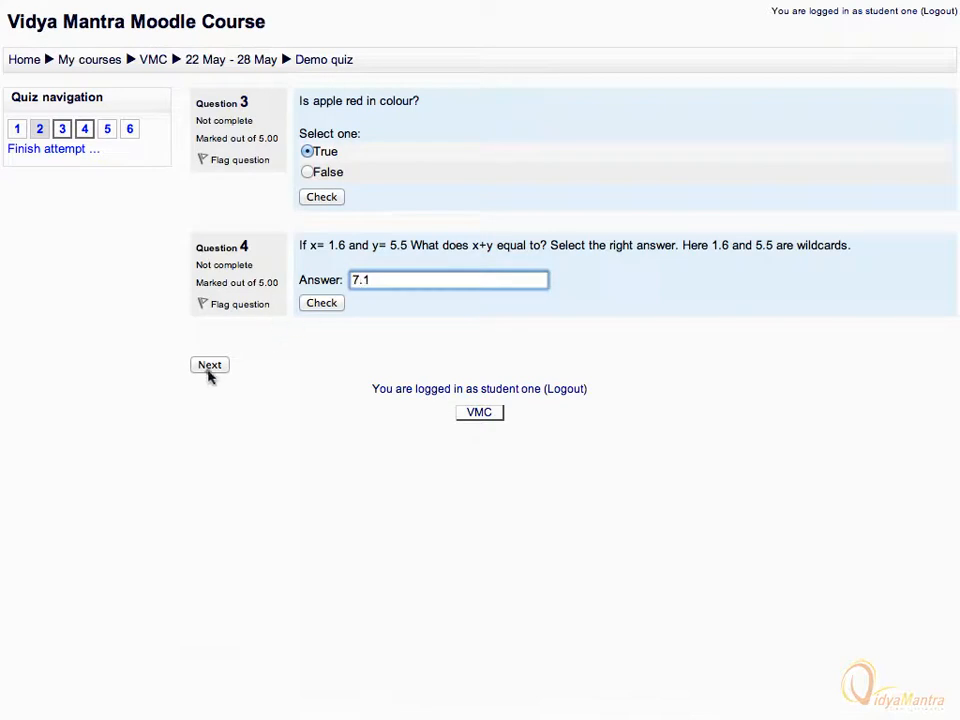
left_click(208, 364)
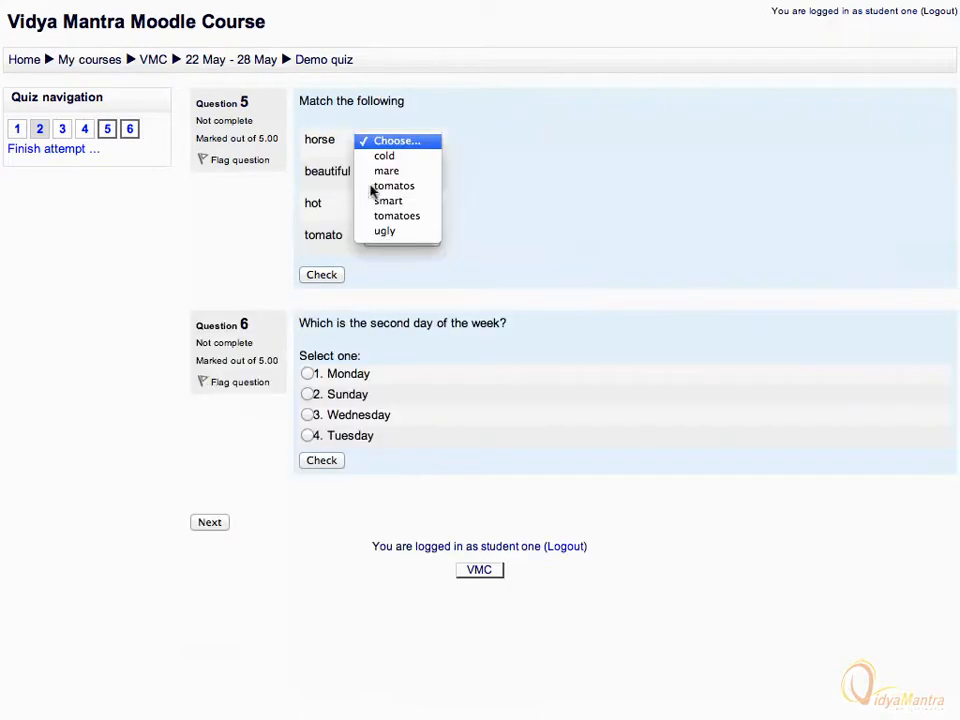
- Answer the matching question and choose Tuesday, then finish to the attempt summary
left_click(386, 170)
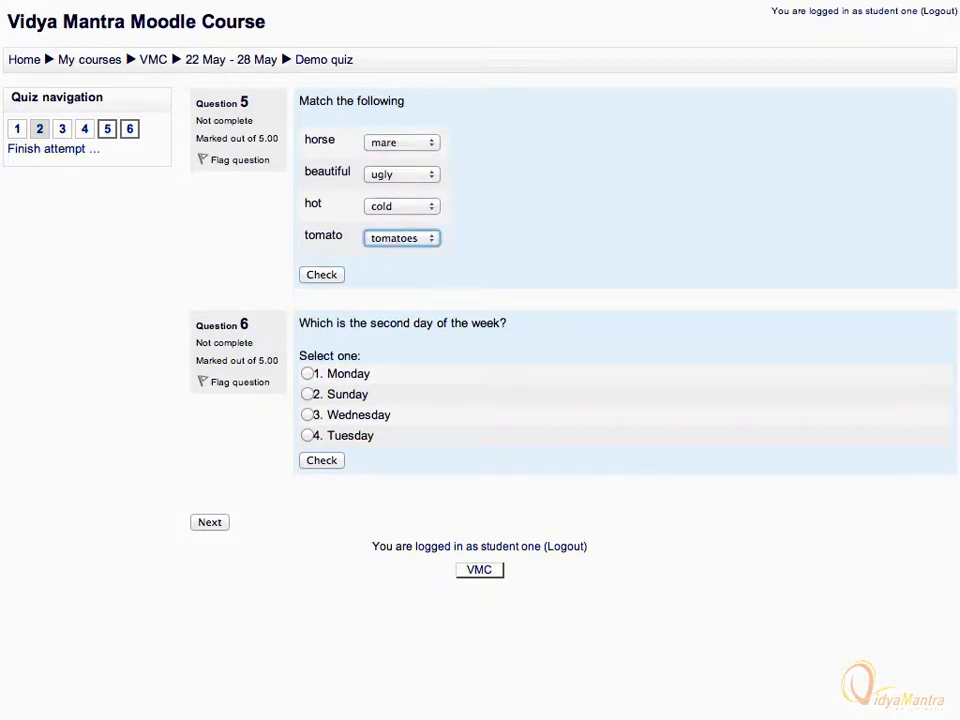
mouse_move(396, 174)
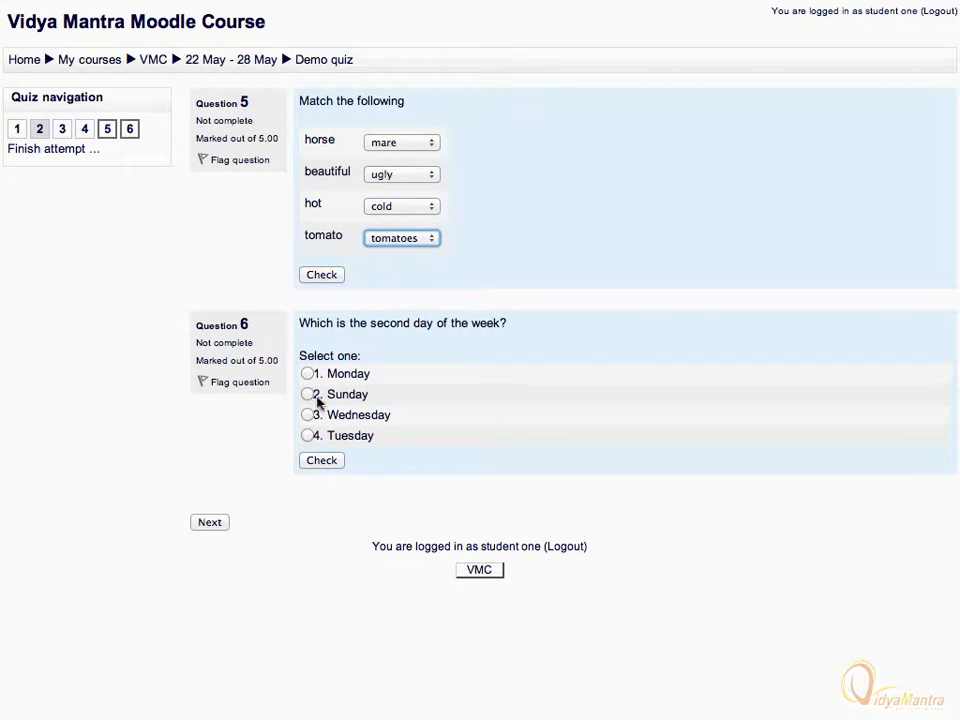
left_click(308, 436)
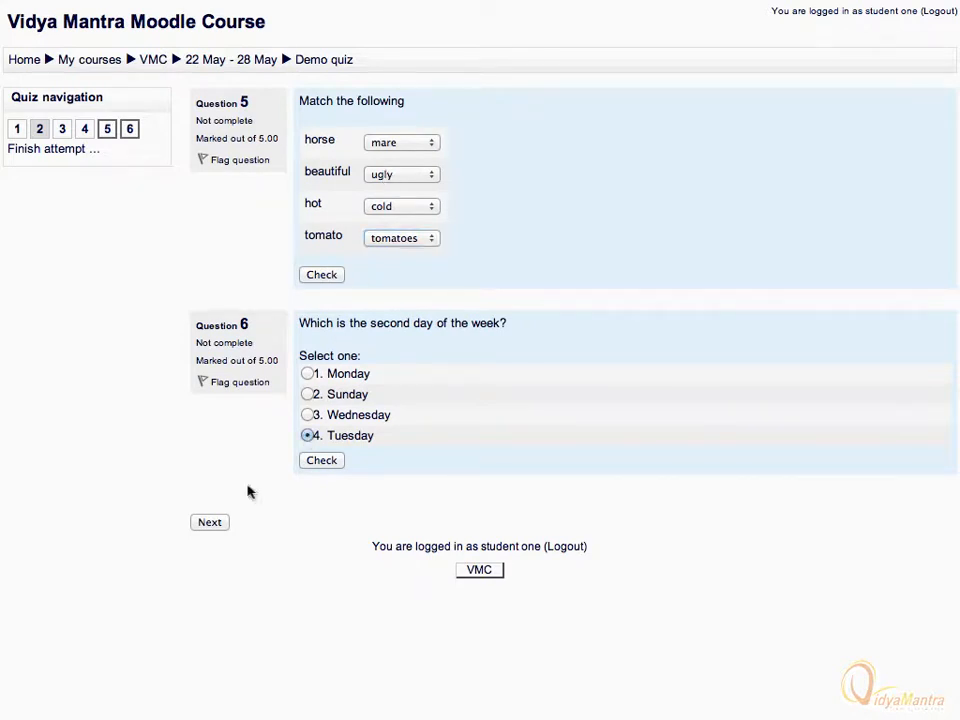
left_click(208, 522)
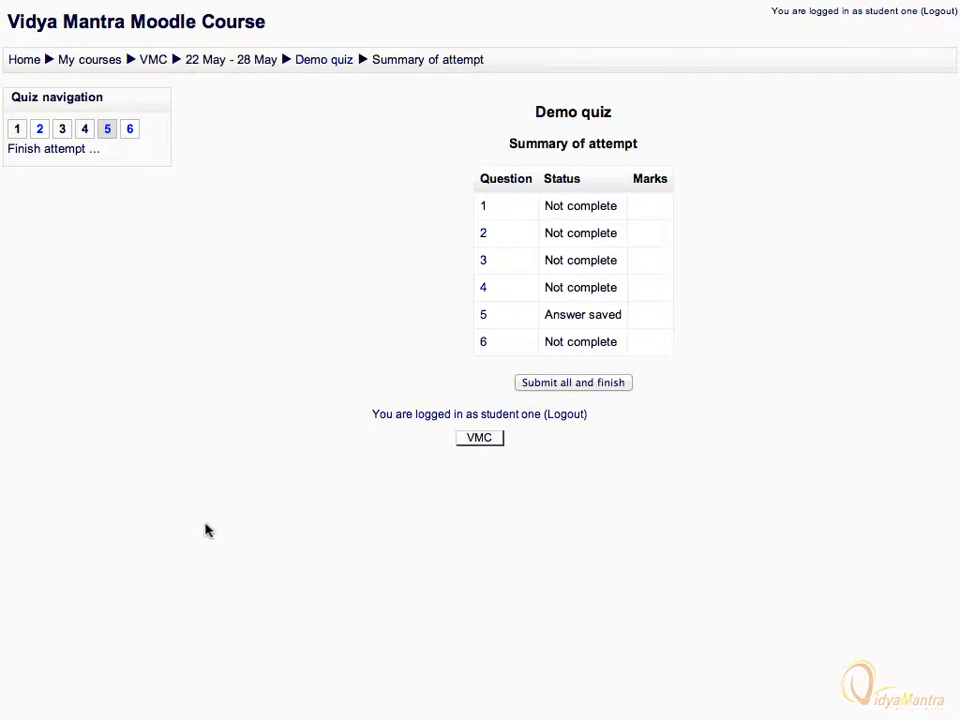
mouse_move(536, 400)
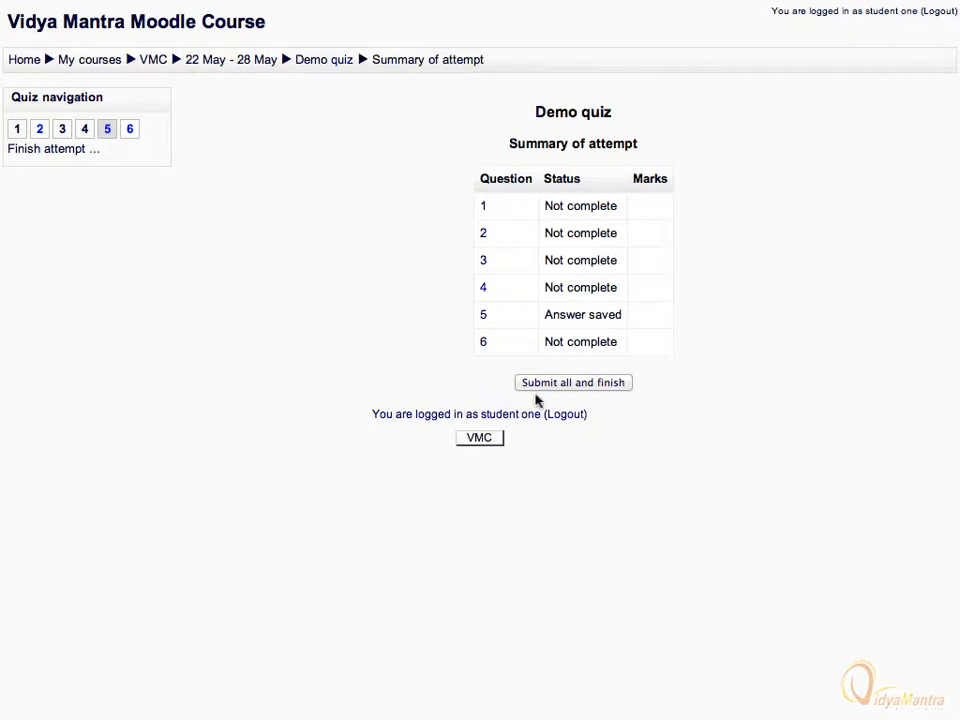
- Submit all and finish the attempt, confirming the submission
left_click(572, 382)
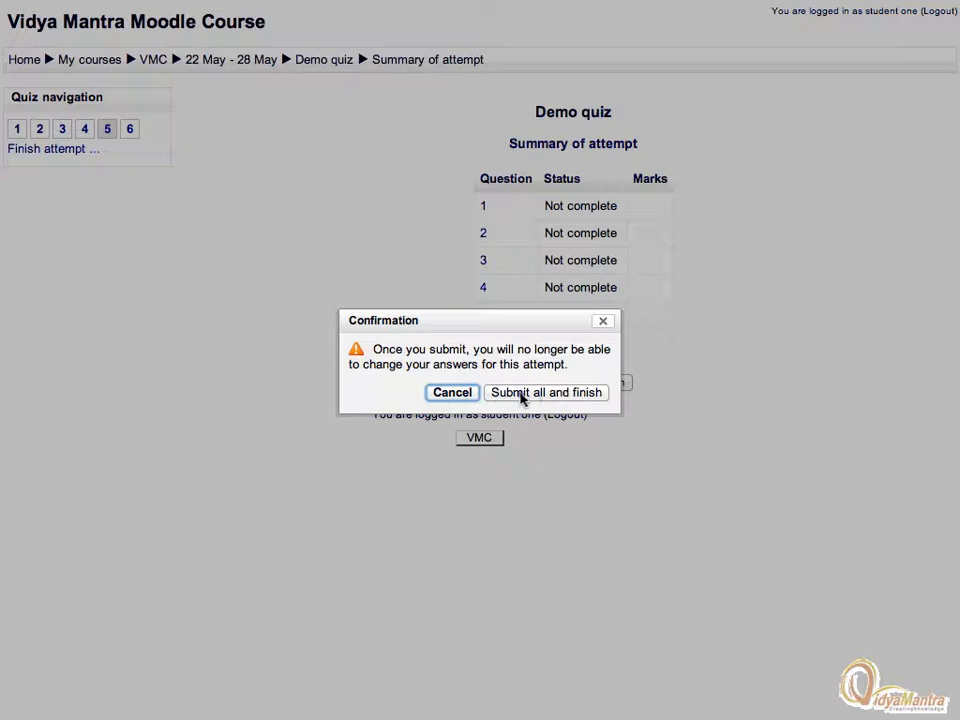
left_click(544, 392)
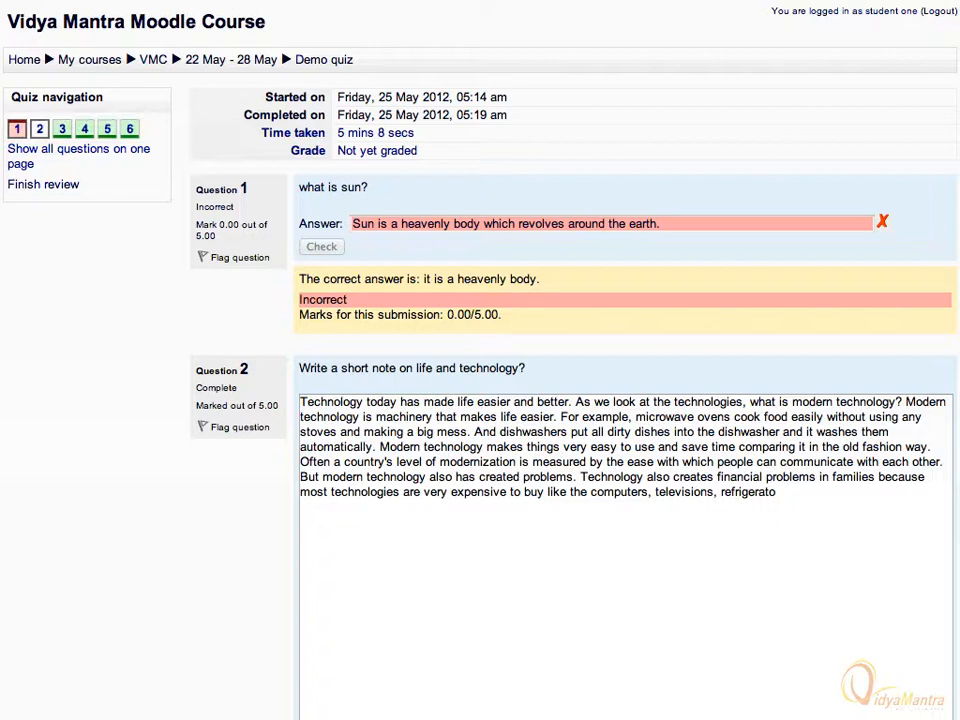
mouse_move(78, 156)
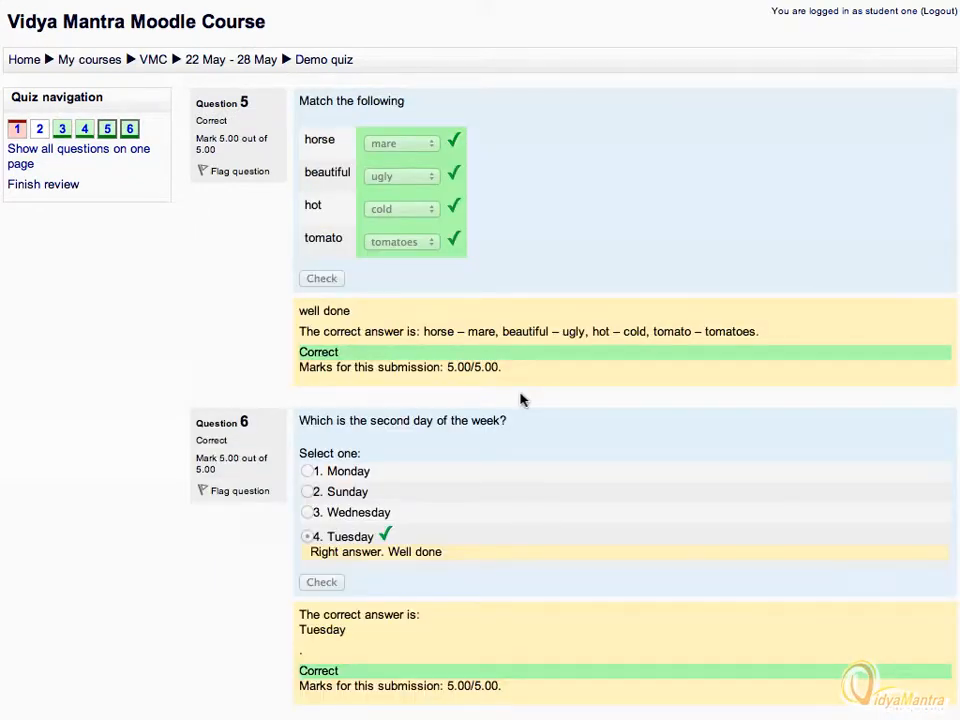
mouse_move(40, 196)
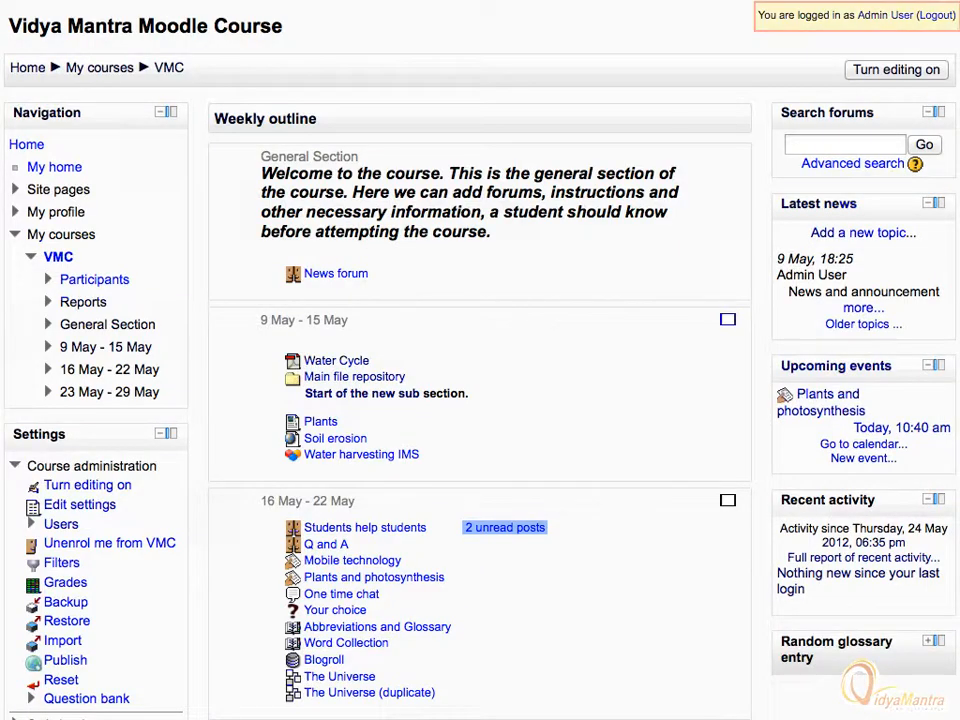
- As admin, open the Demo quiz from the 23 May – 29 May section to see its results
scroll("down", 3)
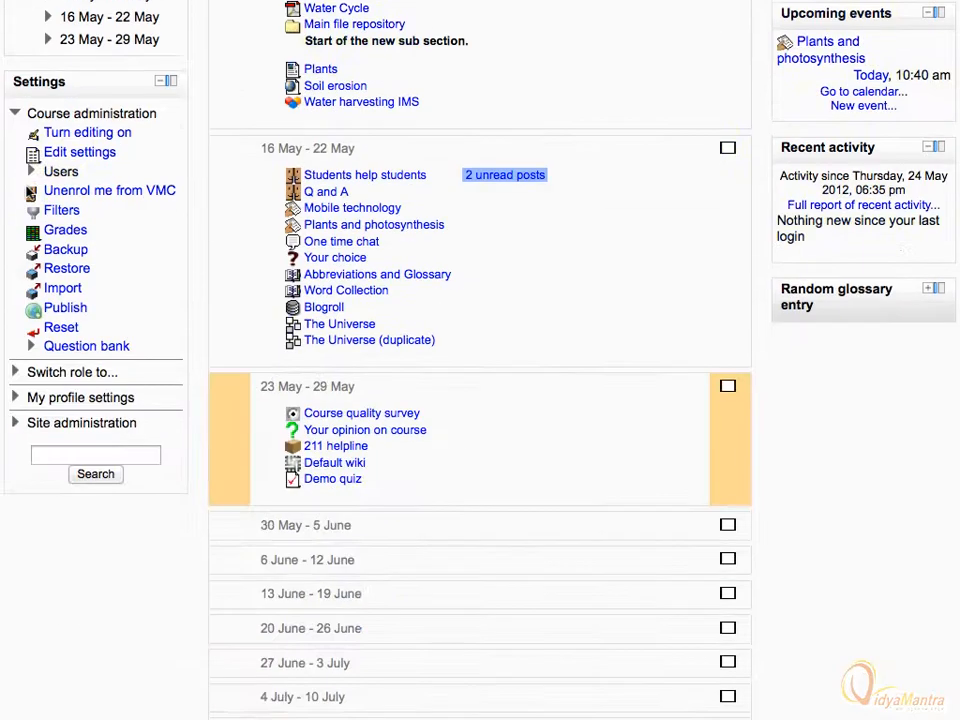
scroll("down", 3)
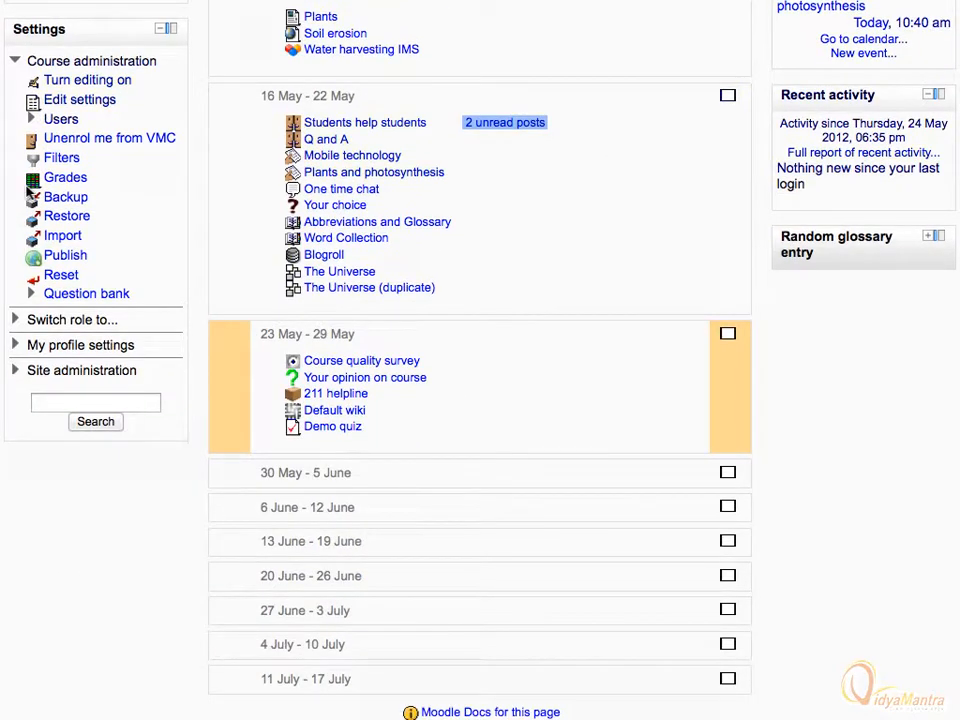
left_click(332, 426)
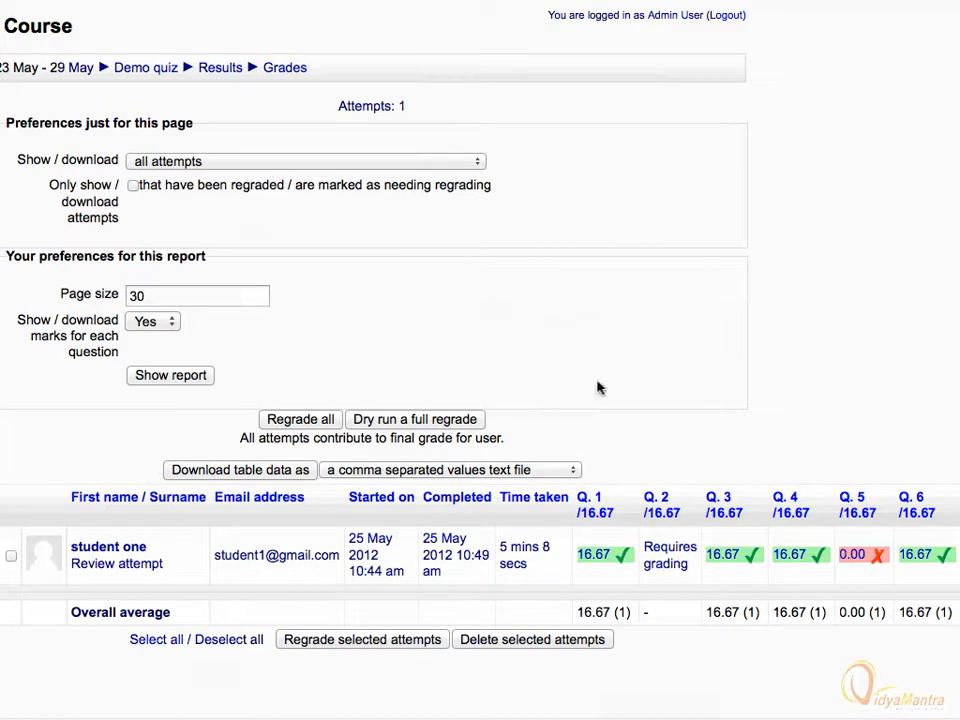
- Open student one's 'Requires grading' essay for Q.2 and reach the Comment and Mark fields
left_click(670, 554)
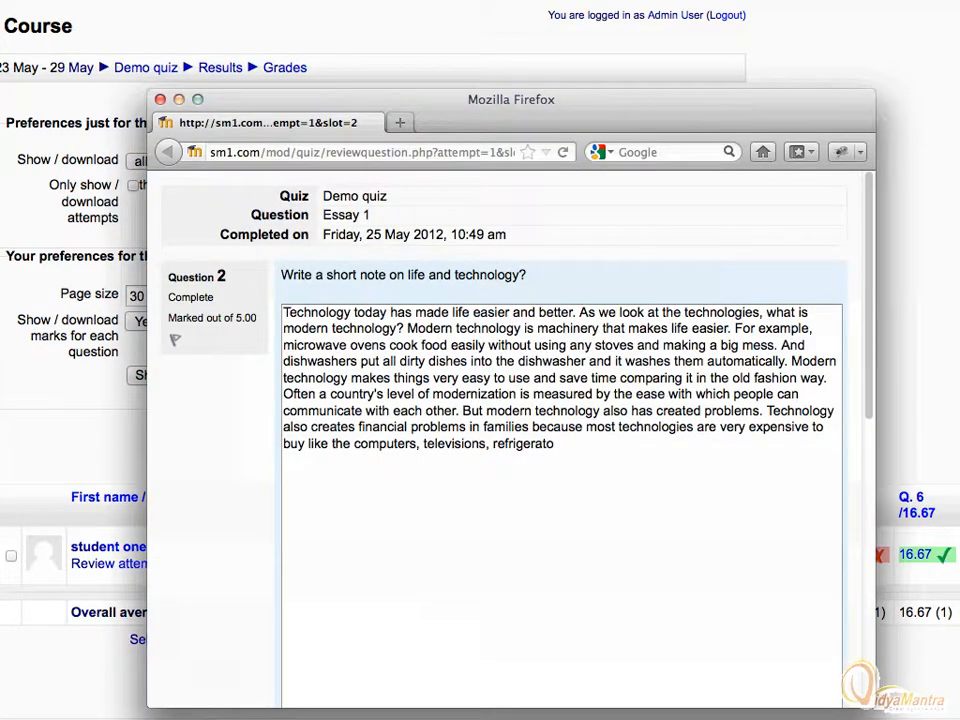
scroll("down", 3)
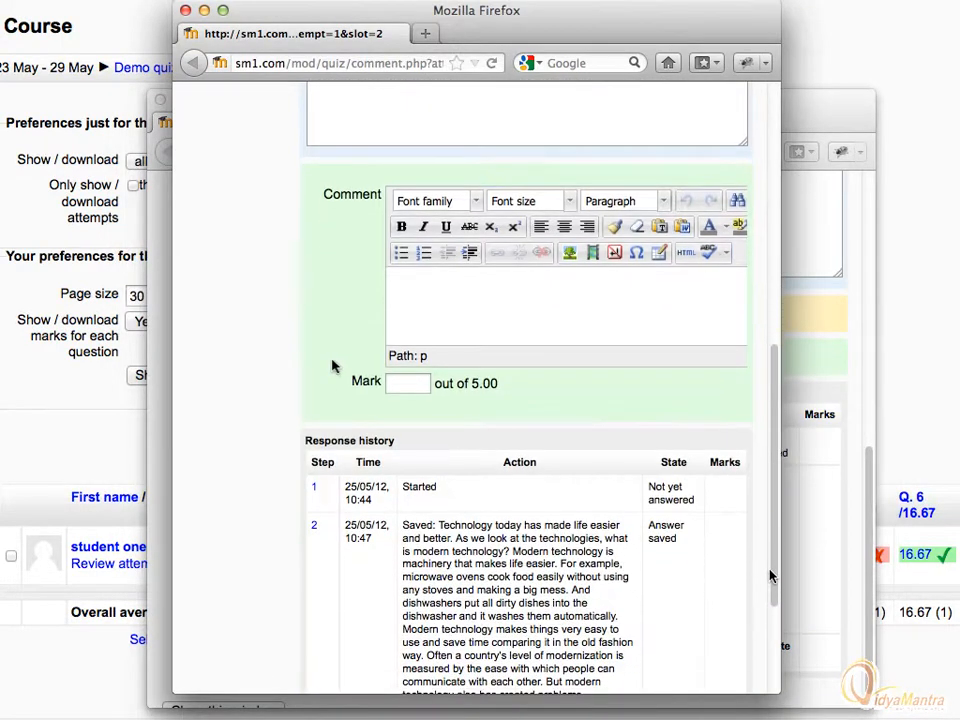
- Enter comment 'Good work' and mark 4, save, and return to the grades report
scroll("down", 3)
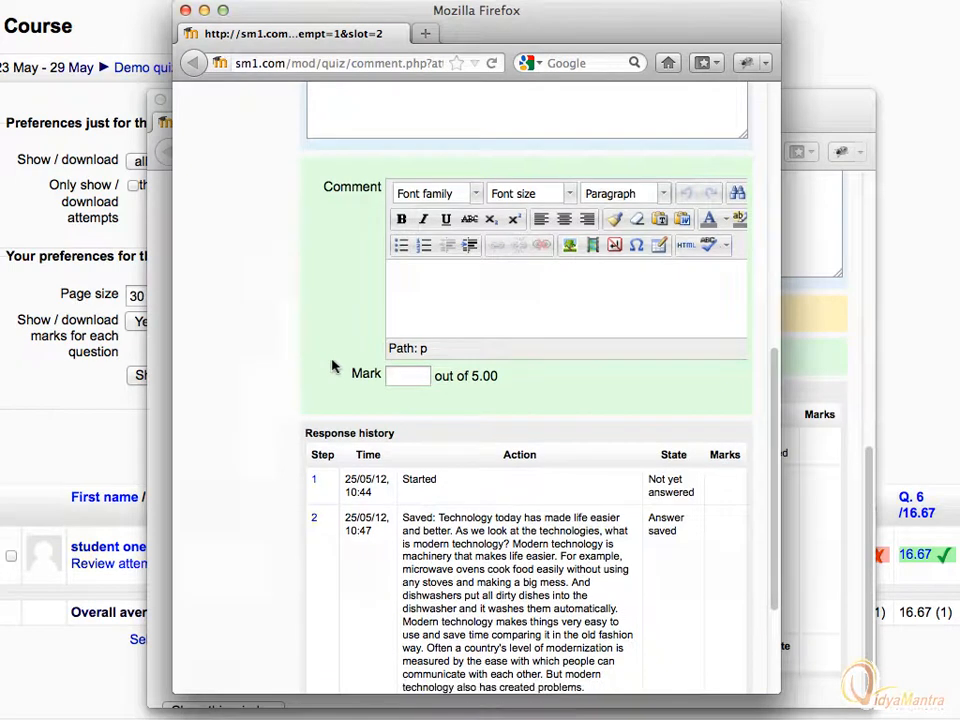
type("Good wo")
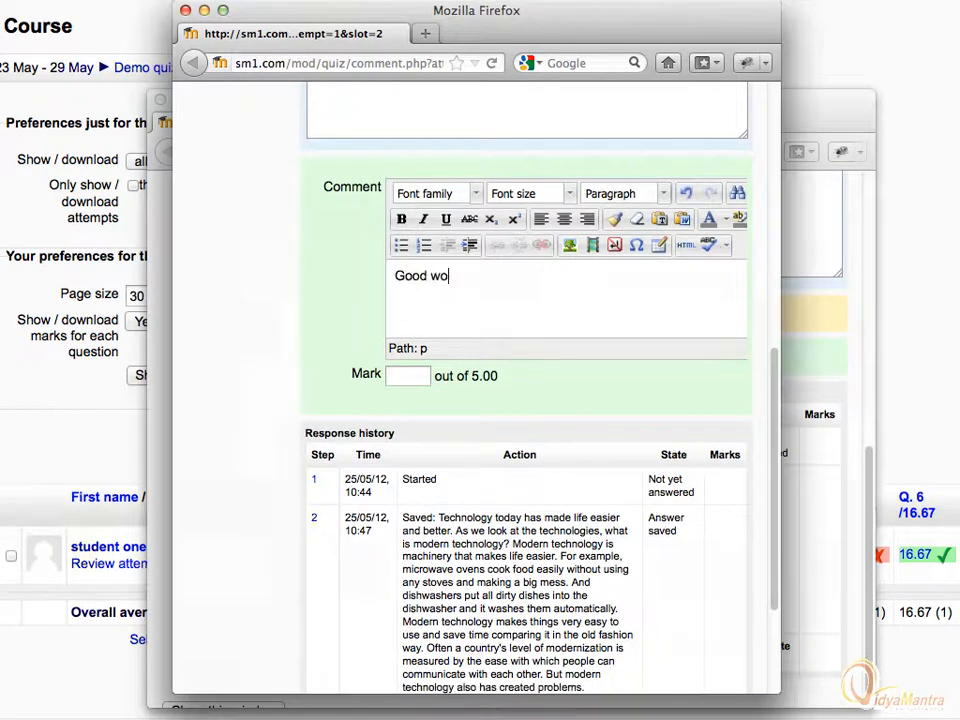
type("rk")
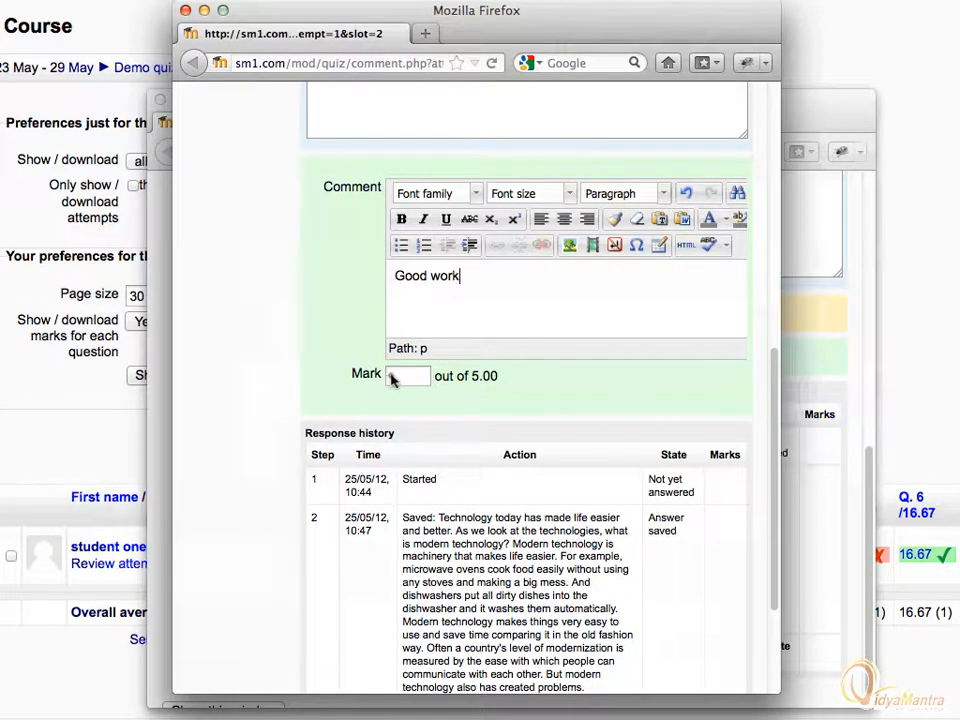
type("4")
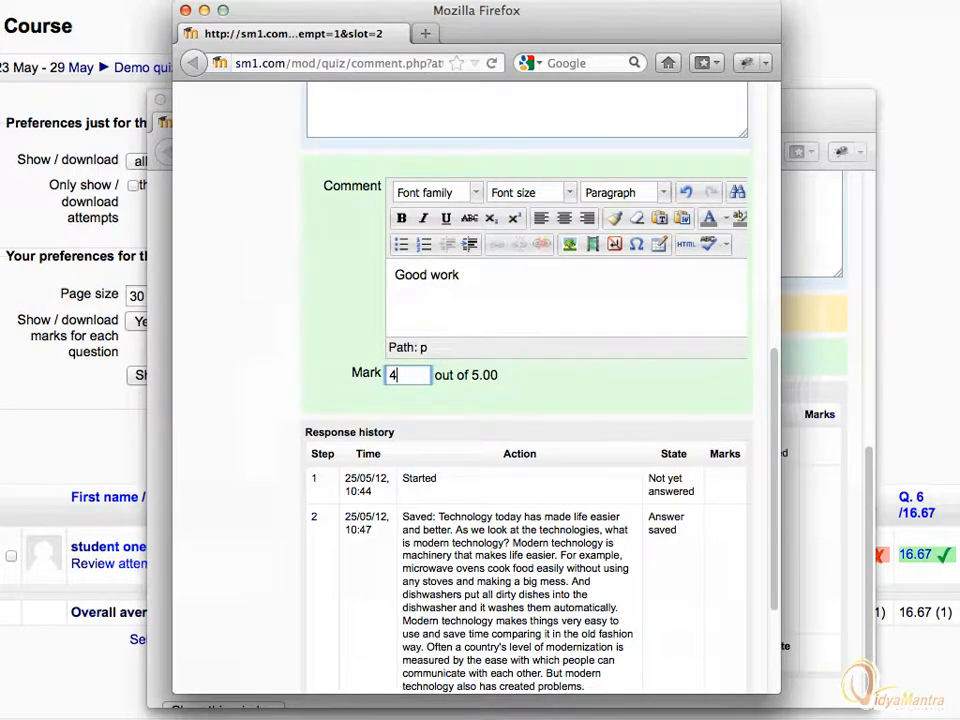
scroll("down", 3)
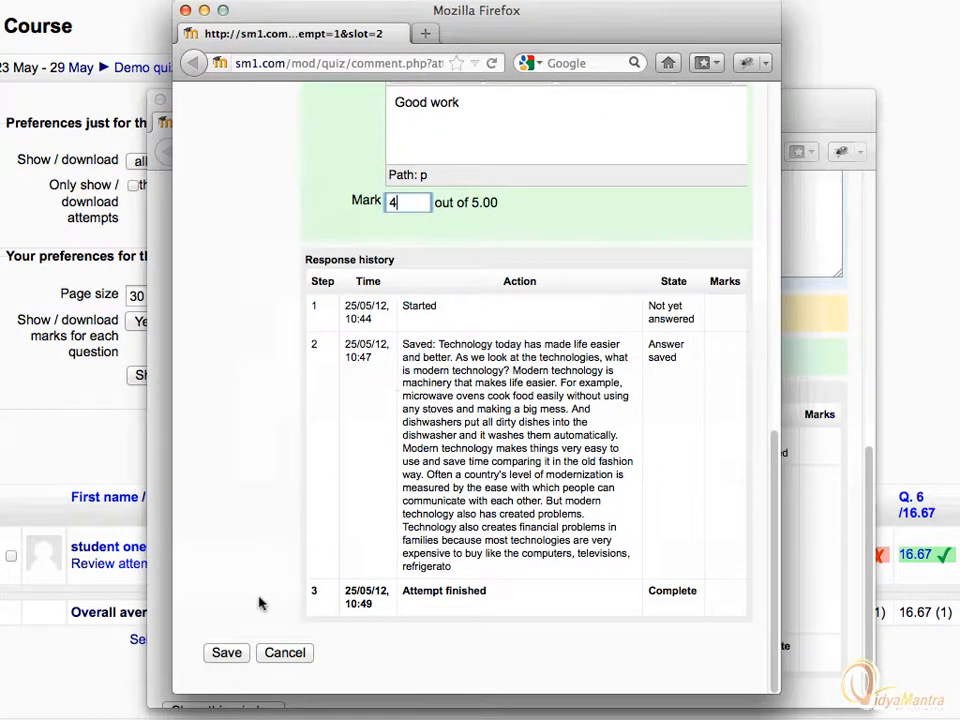
left_click(226, 652)
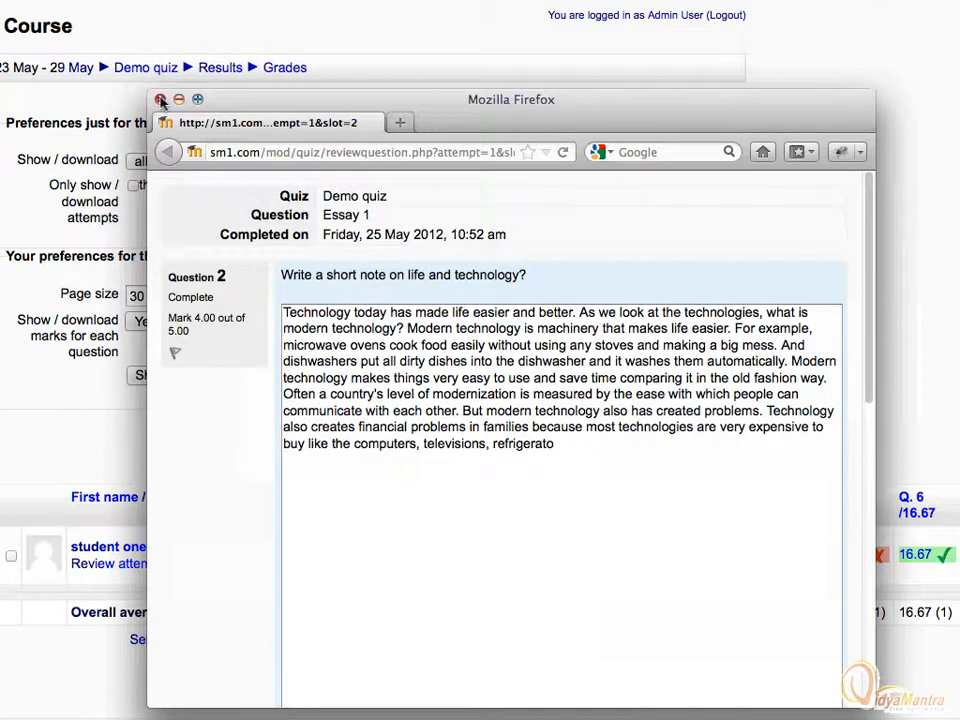
left_click(160, 100)
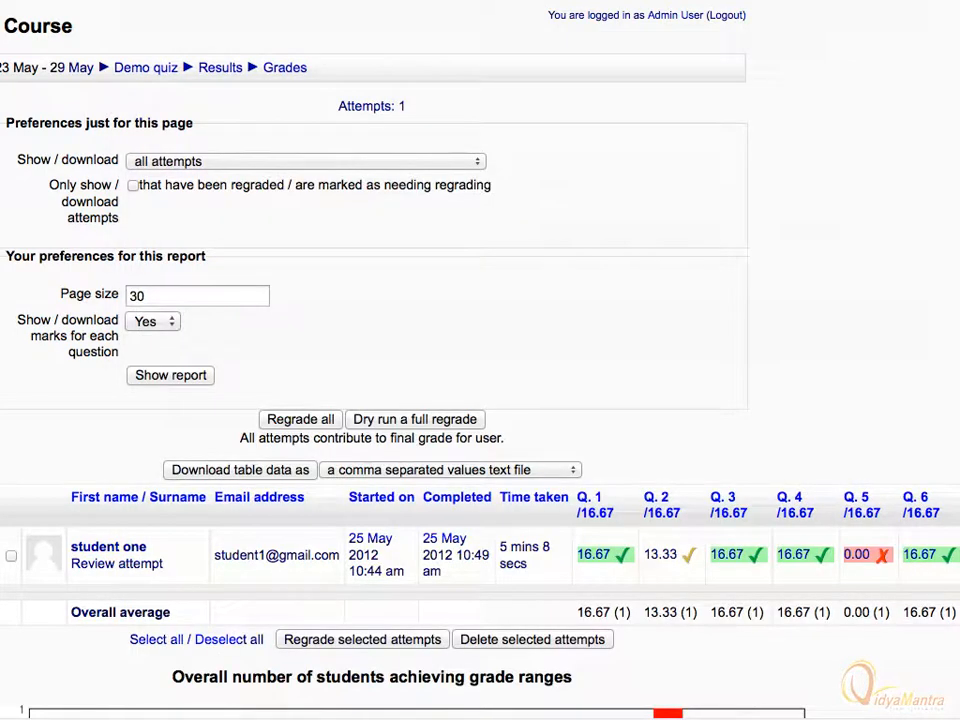